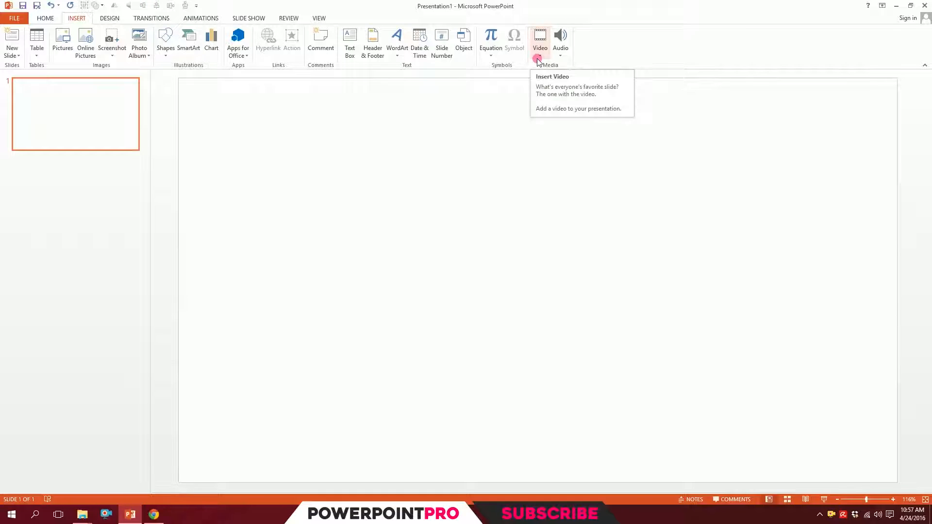
Choose Video on My PC from the Insert tab to browse for the machine video.
click(539, 39)
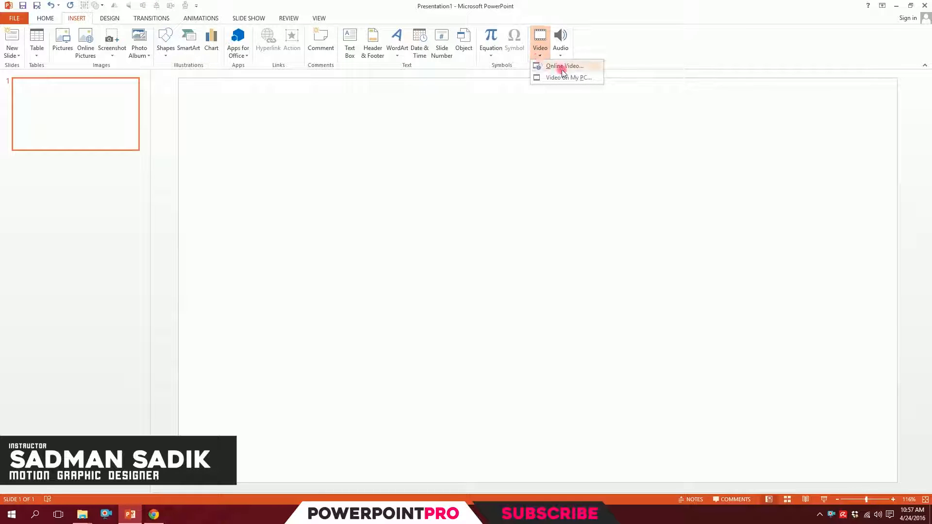
mouse_move(558, 77)
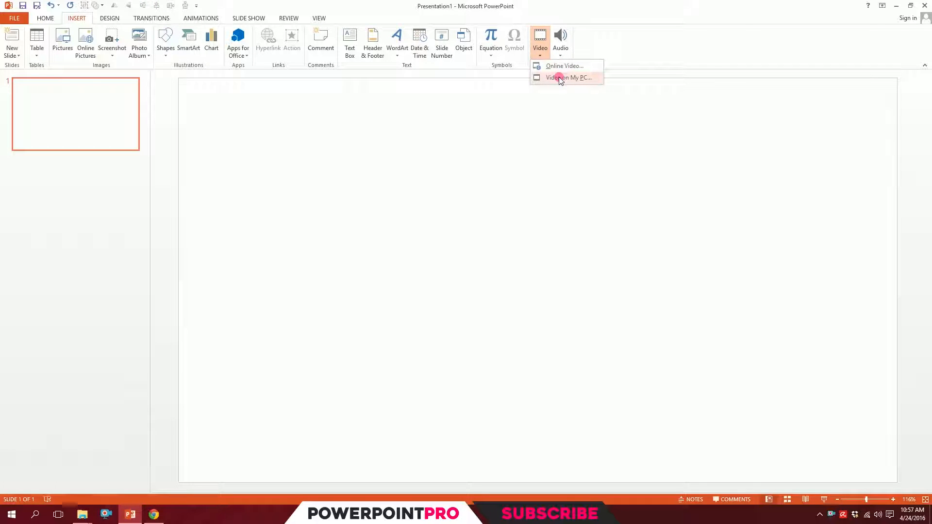
click(569, 77)
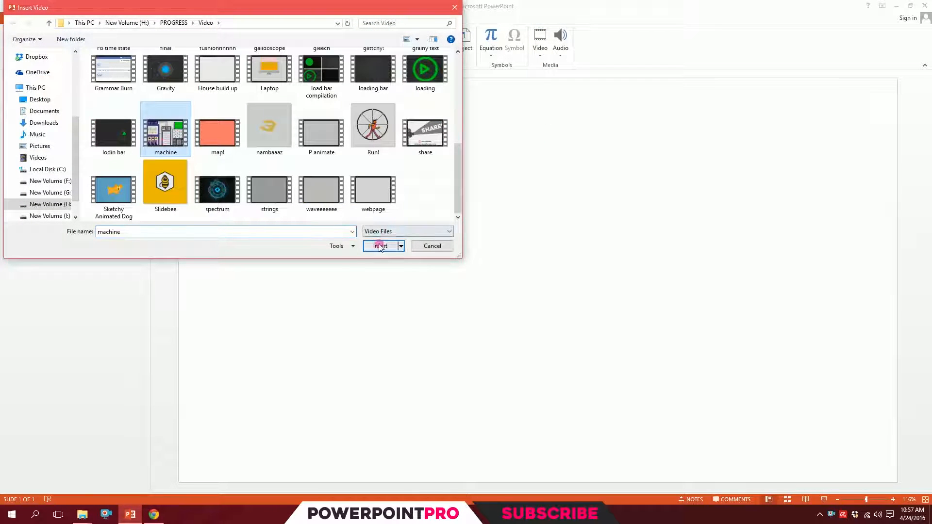
Insert the machine video onto the blank slide and switch to Animations.
click(381, 246)
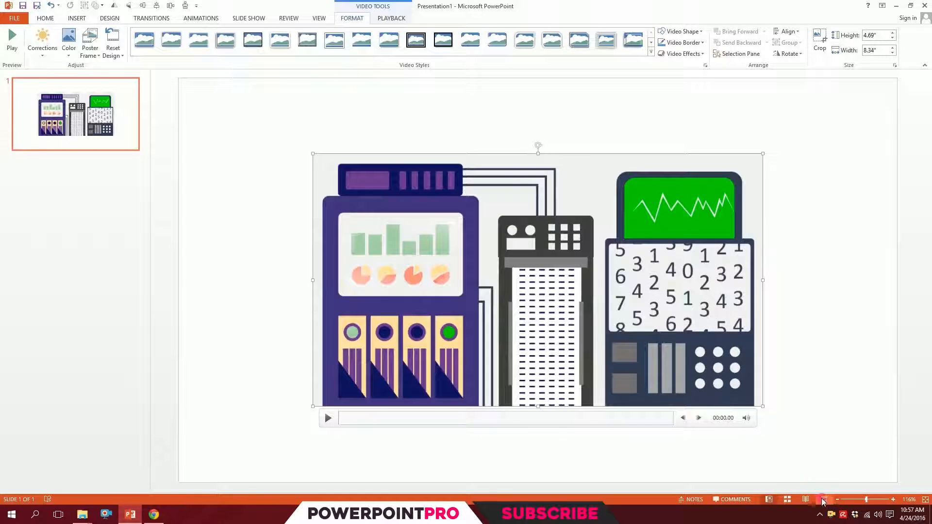
click(200, 18)
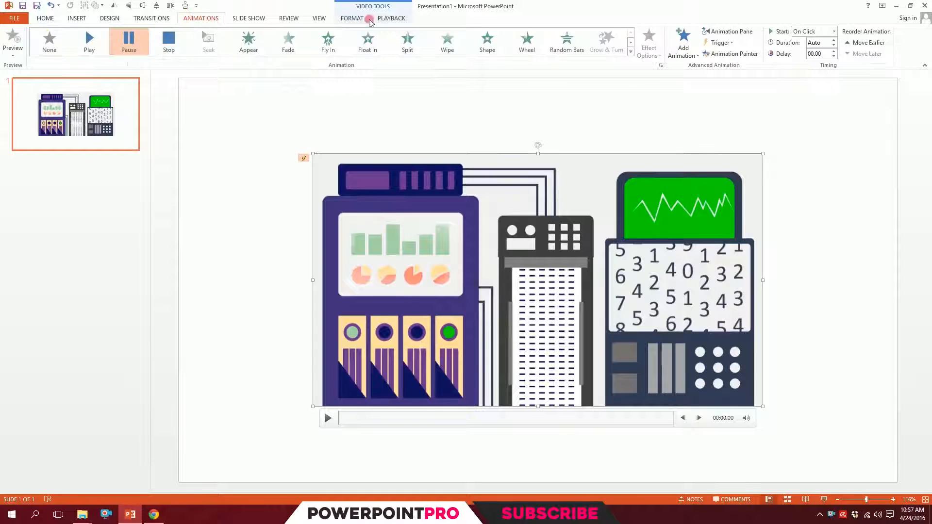
Open the Animation Pane and apply the Play animation to the machine video.
click(732, 32)
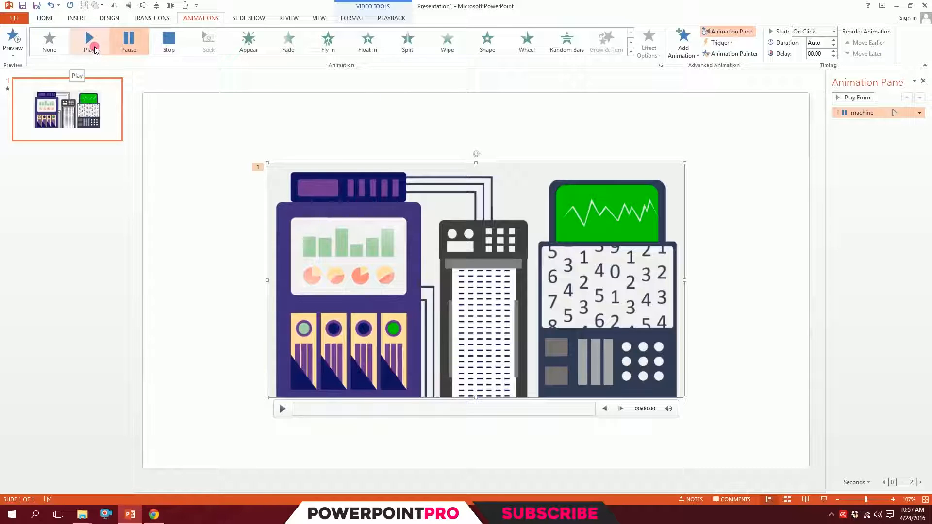
click(89, 41)
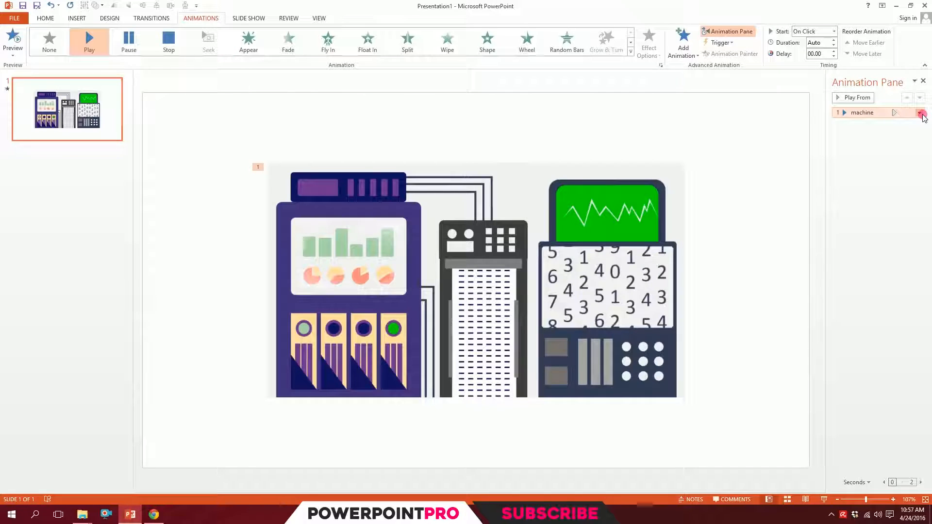
Set the machine animation's timing to repeat Until End of Slide.
click(920, 112)
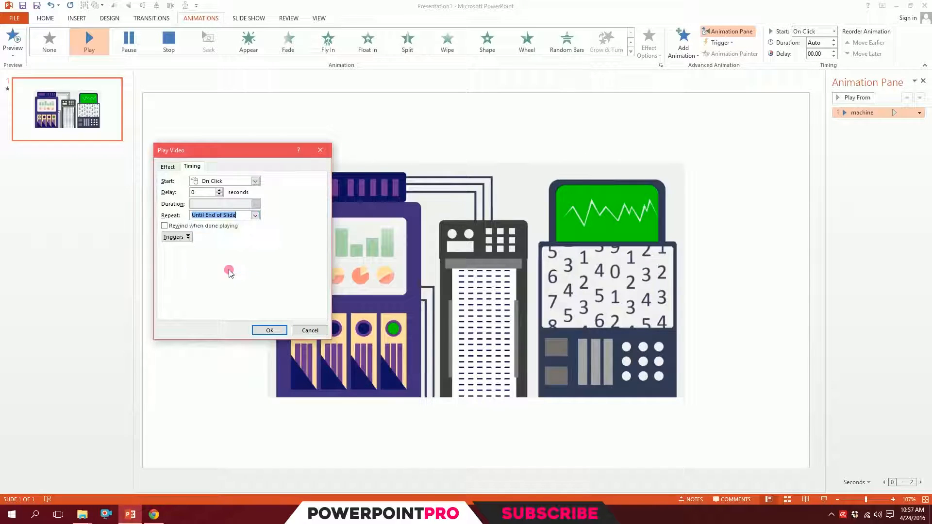
click(269, 330)
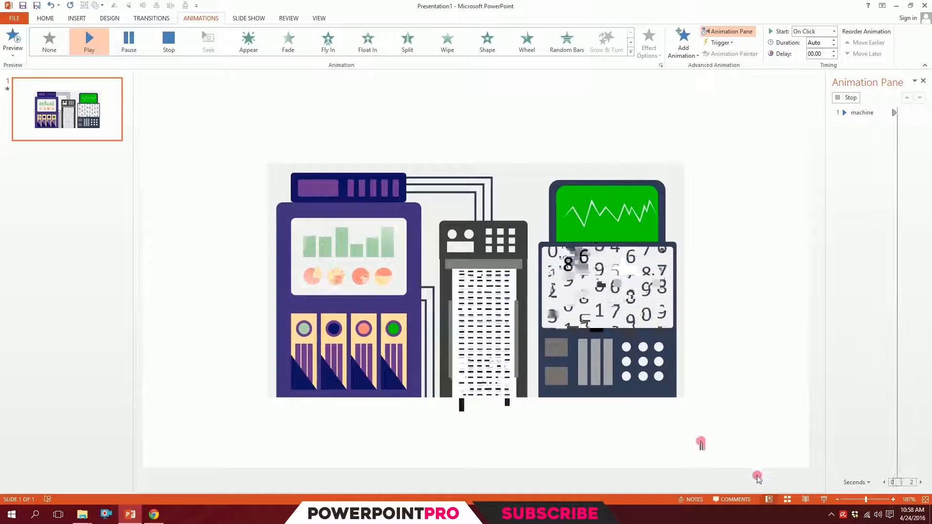